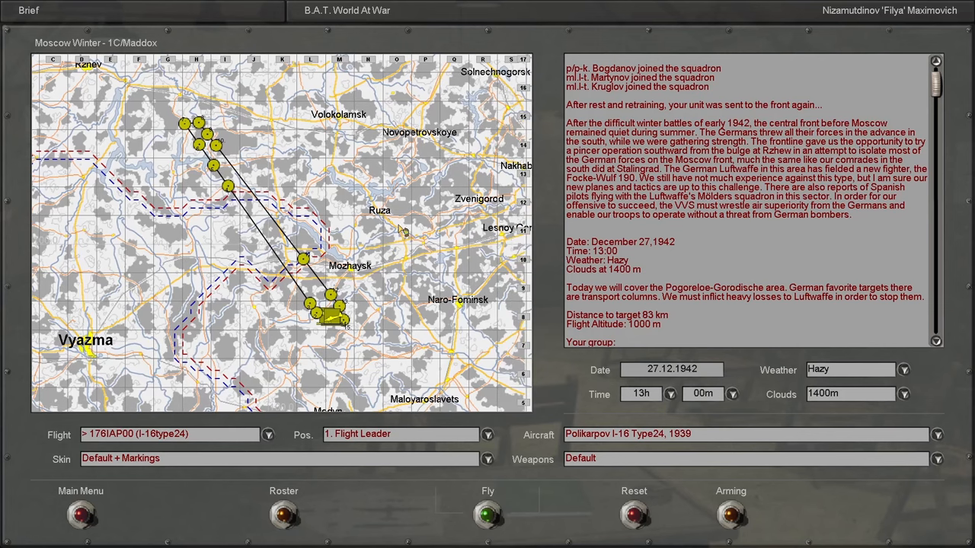
pyautogui.moveTo(371, 240)
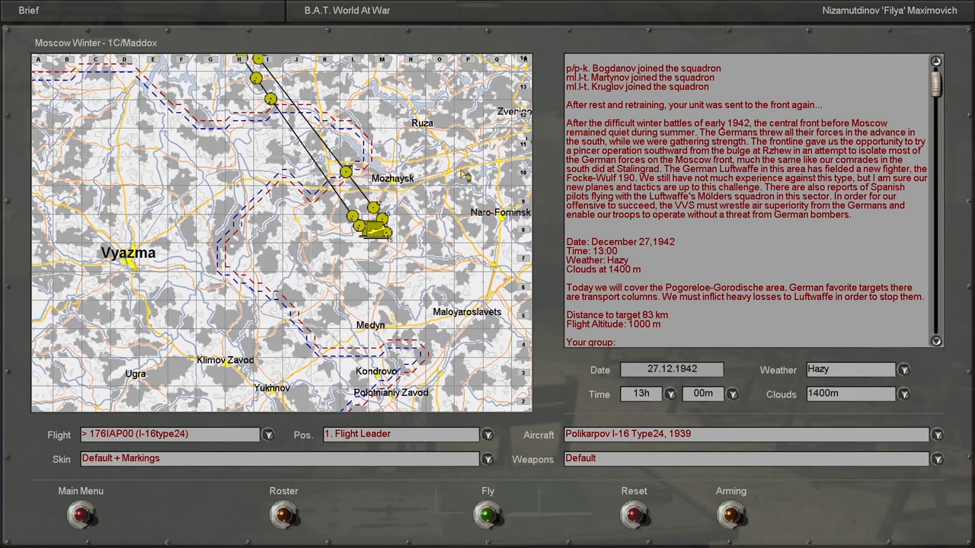
pyautogui.moveTo(649, 142)
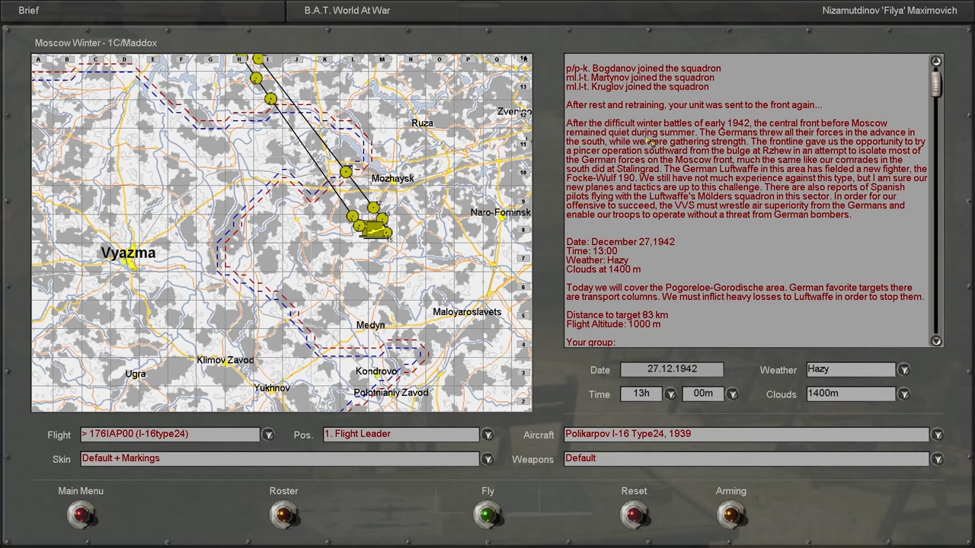
pyautogui.moveTo(675, 226)
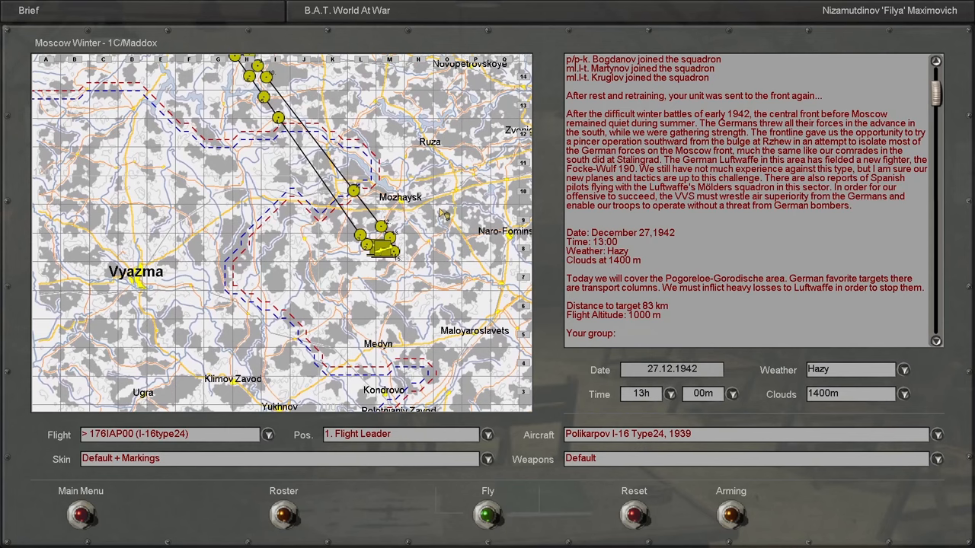
pyautogui.moveTo(447, 212)
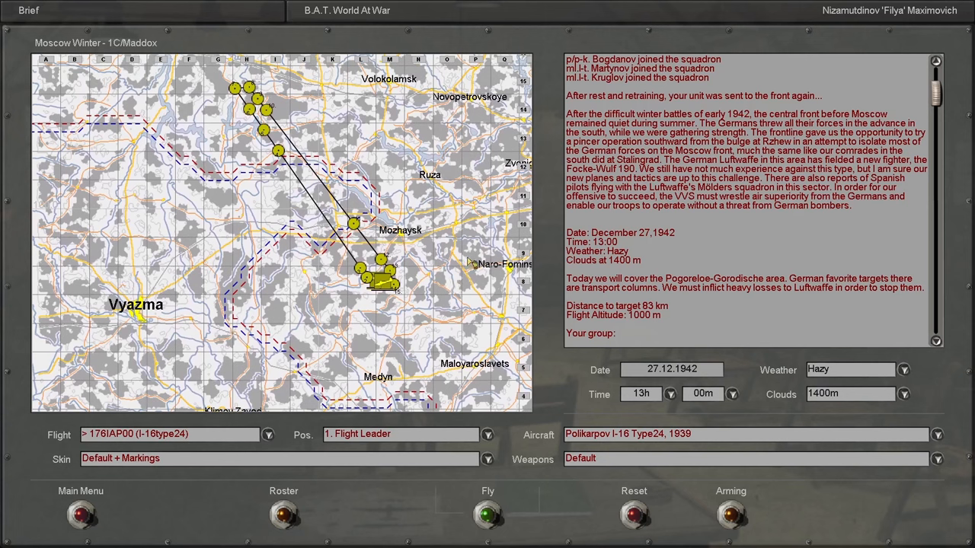
pyautogui.moveTo(470, 254)
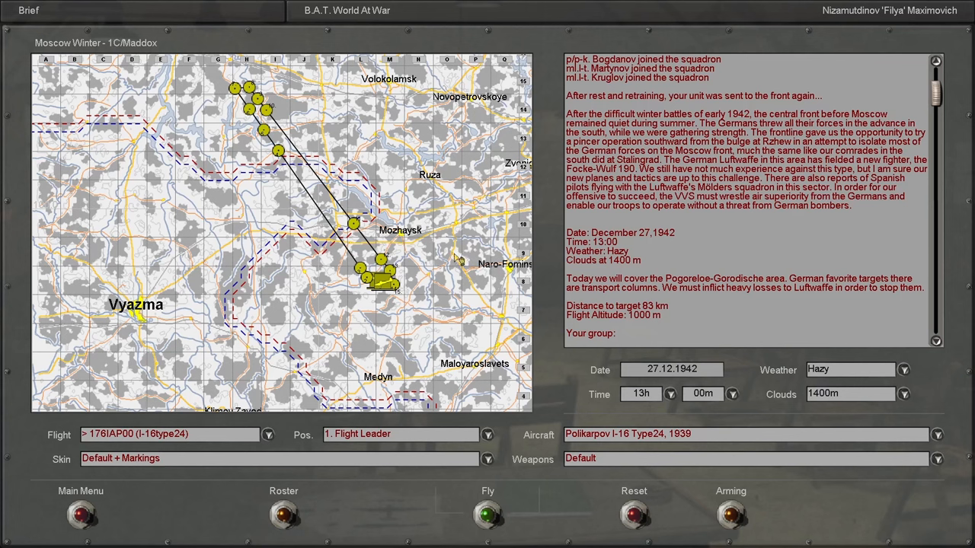
pyautogui.moveTo(459, 255)
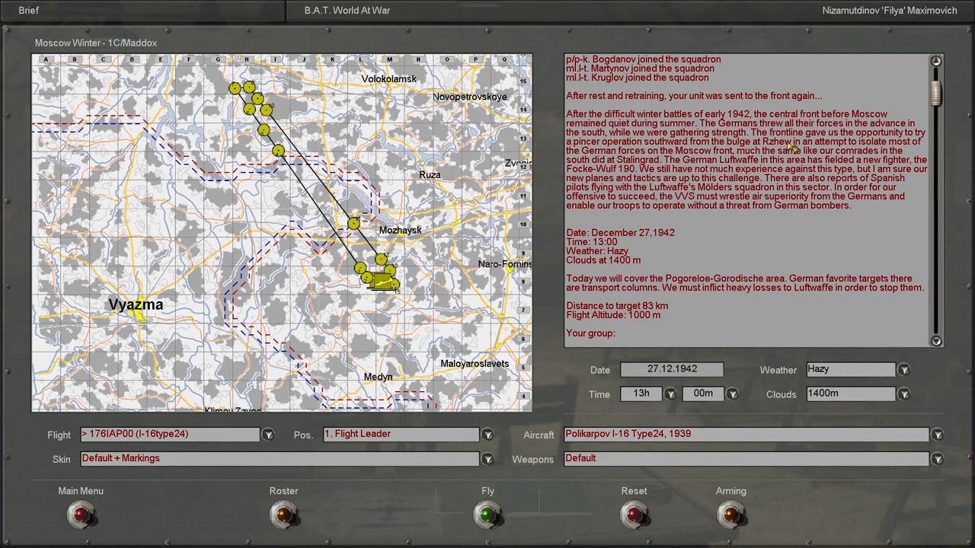
pyautogui.moveTo(491, 238)
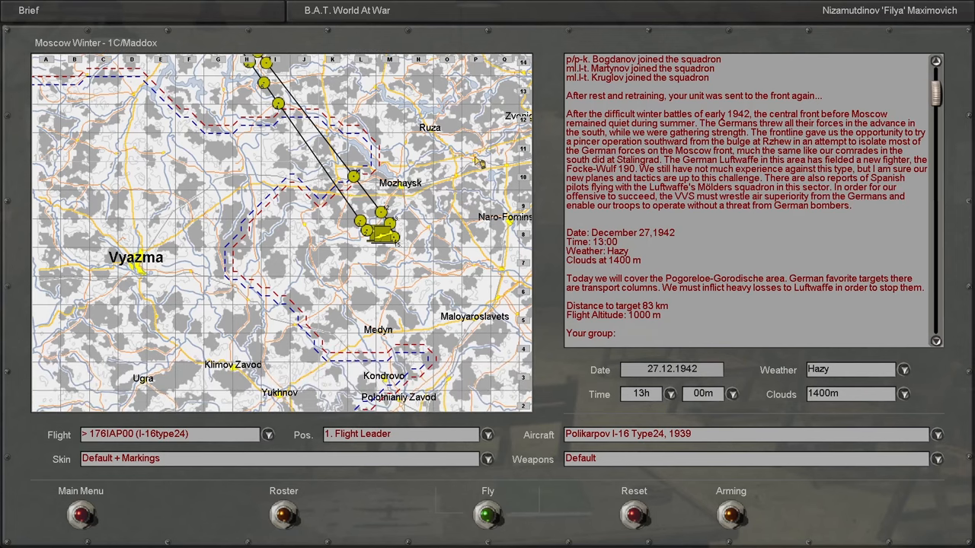
pyautogui.moveTo(480, 221)
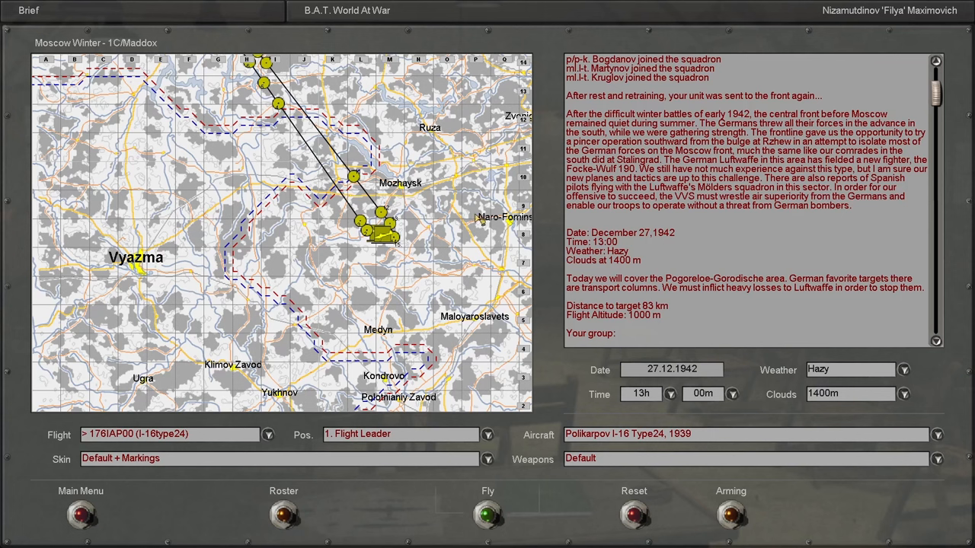
pyautogui.moveTo(472, 219)
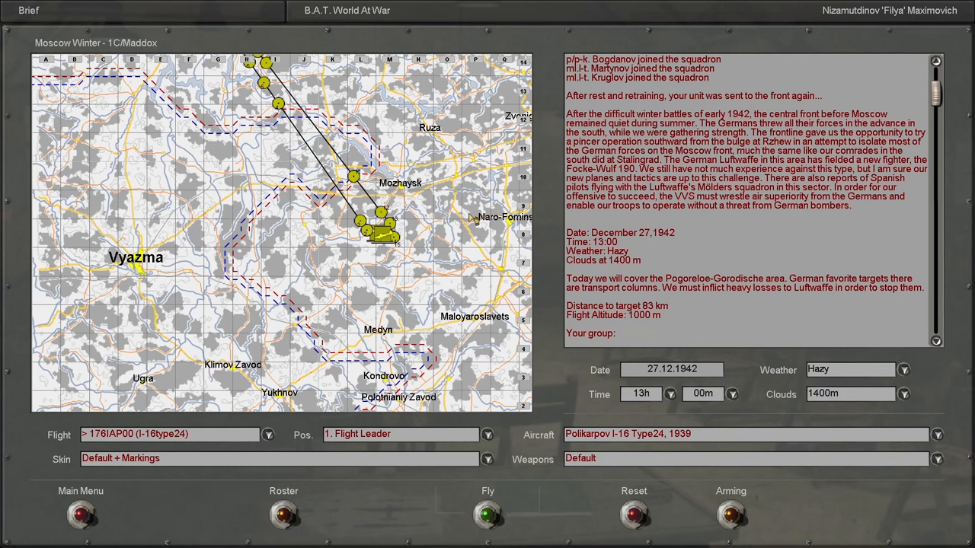
pyautogui.moveTo(519, 194)
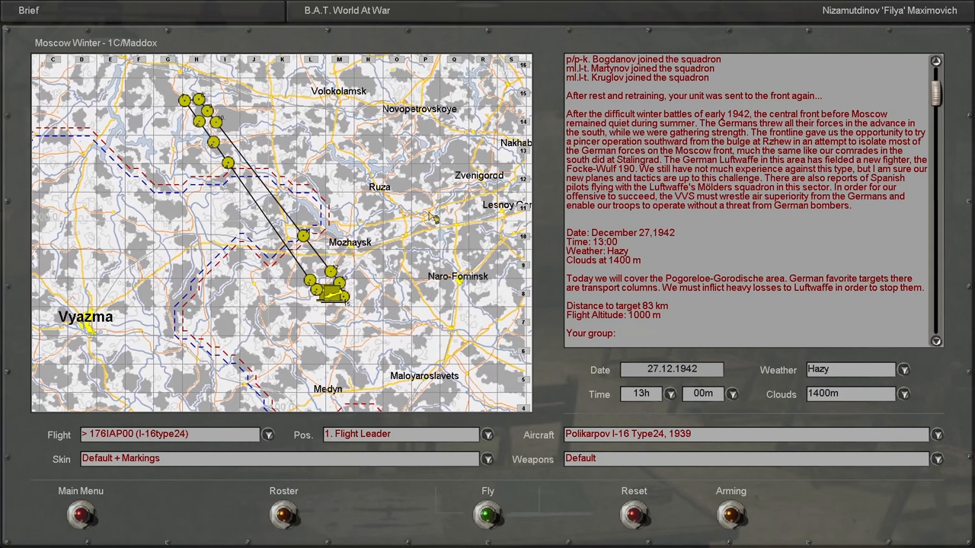
pyautogui.moveTo(434, 216)
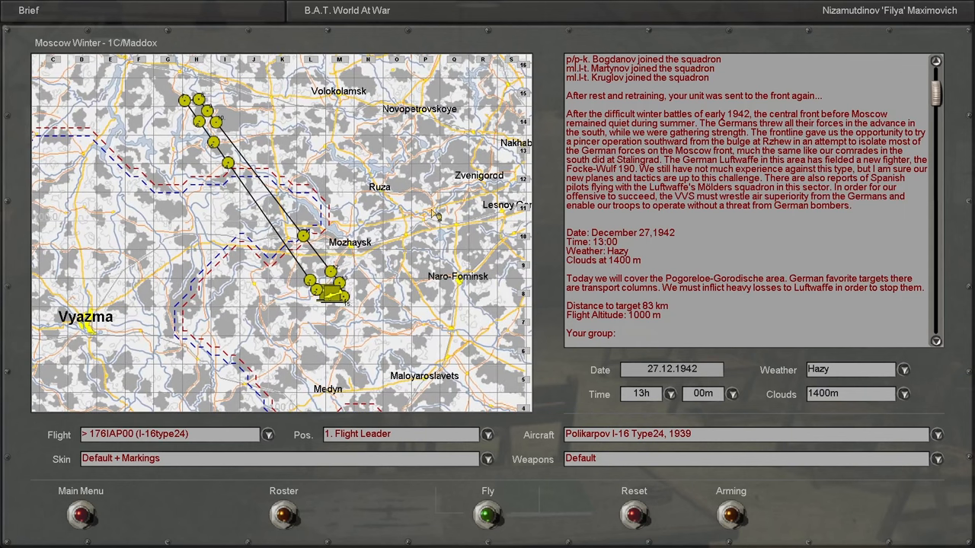
pyautogui.moveTo(613, 191)
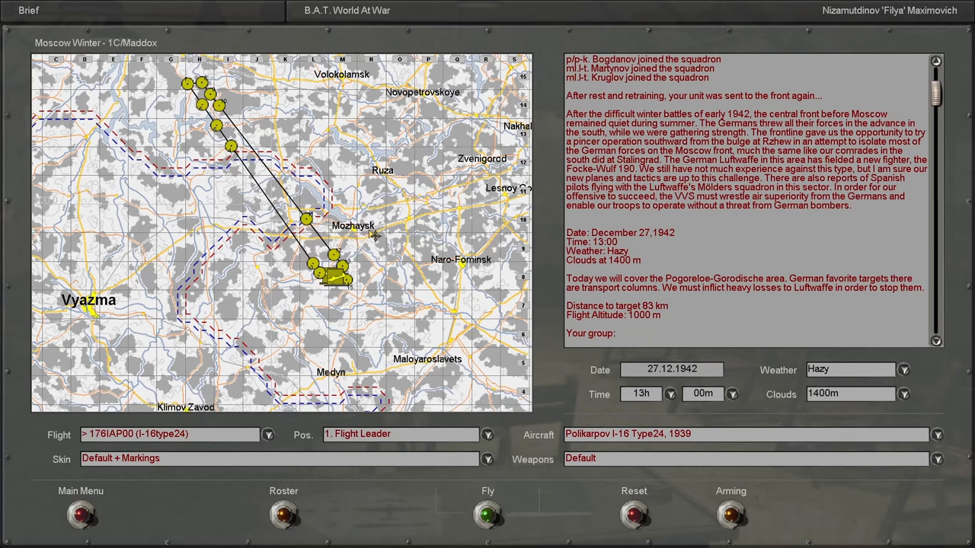
pyautogui.moveTo(374, 235)
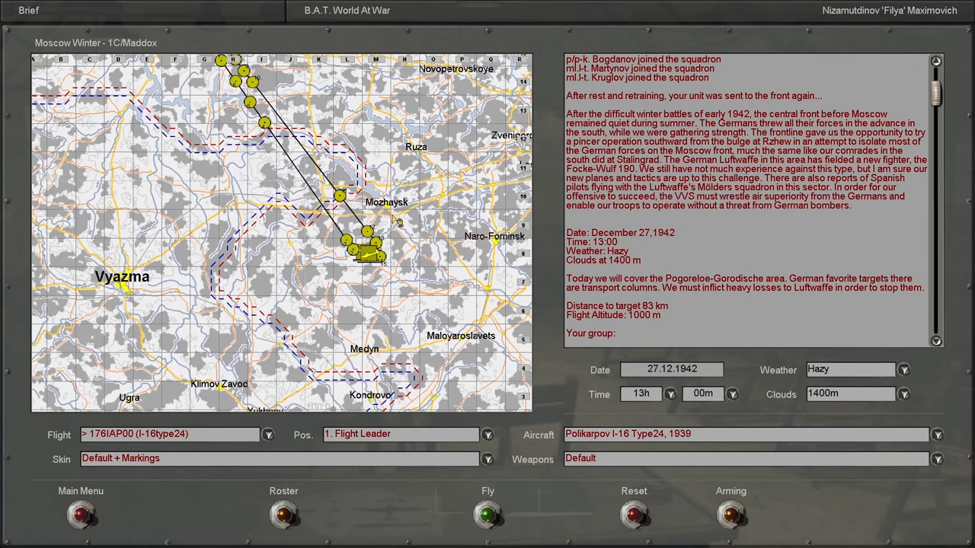
pyautogui.moveTo(463, 207)
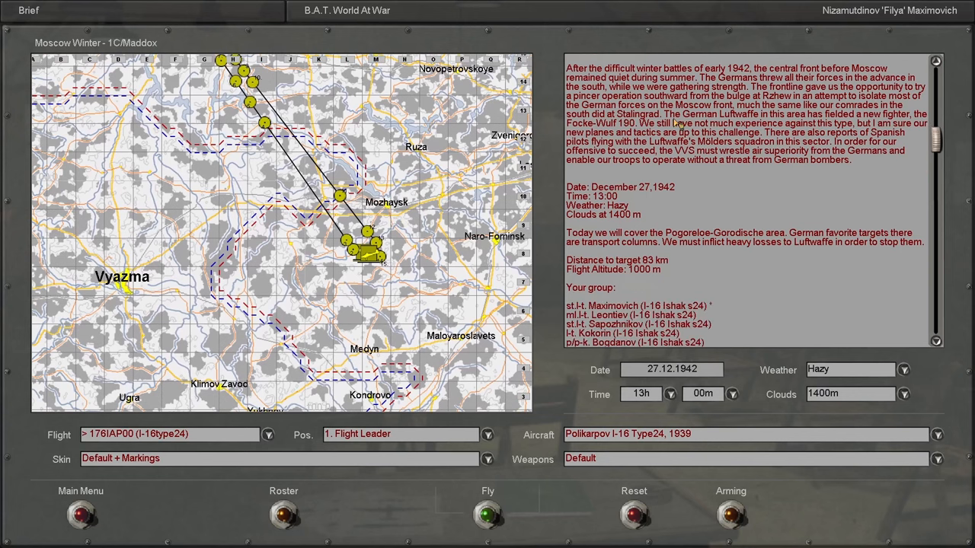
pyautogui.scroll(-3)
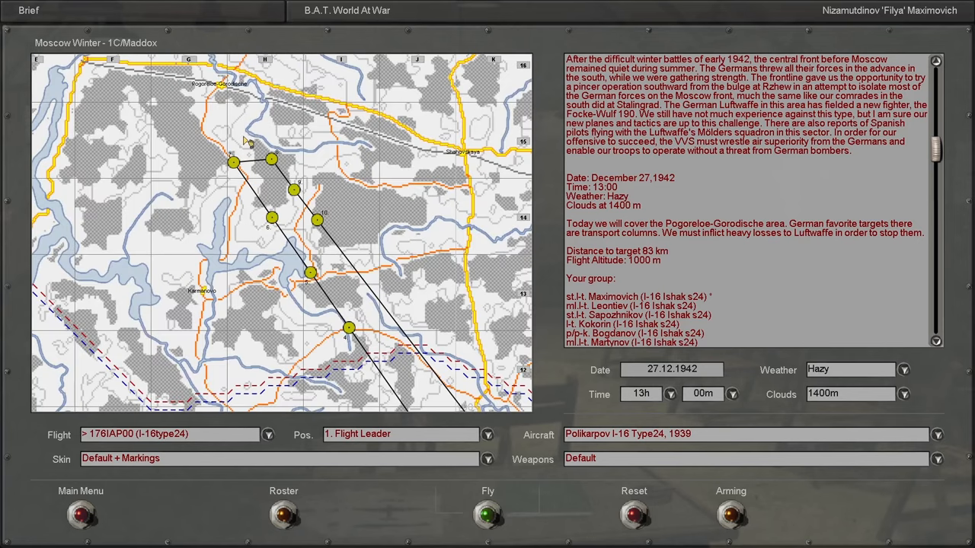
pyautogui.scroll(-3)
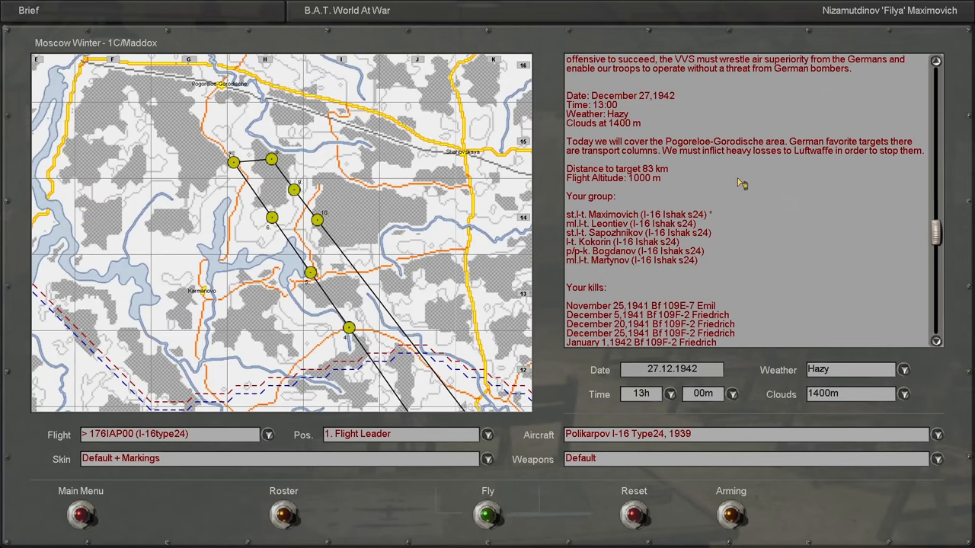
pyautogui.scroll(-3)
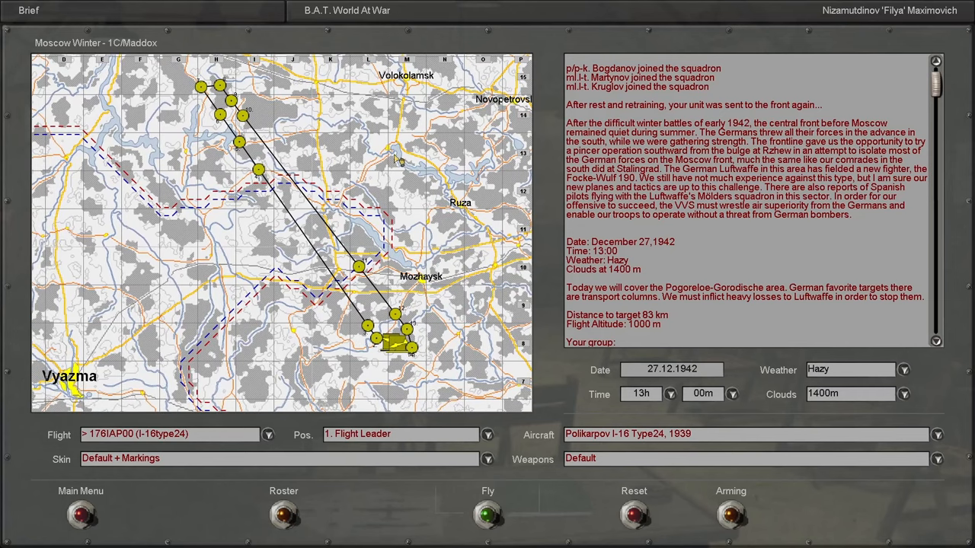
pyautogui.scroll(-3)
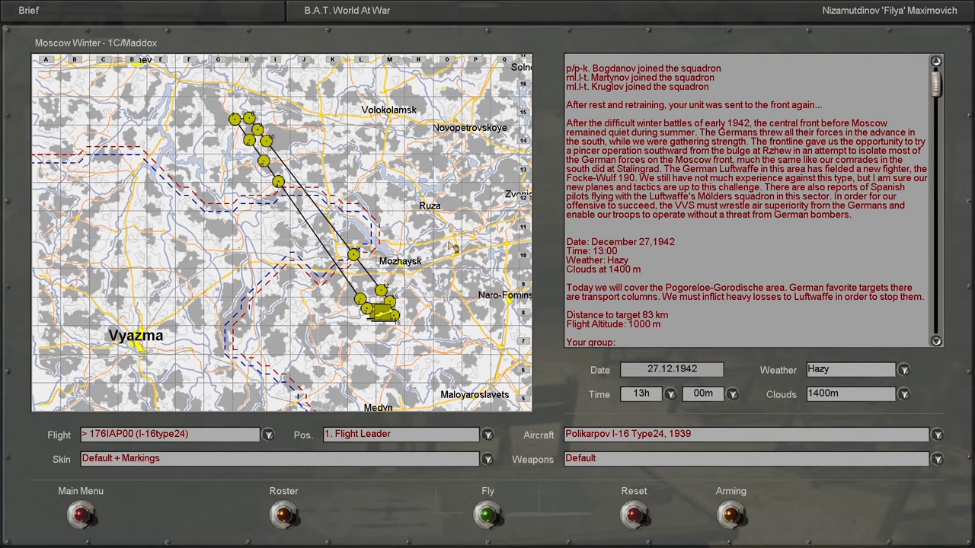
pyautogui.moveTo(400, 196)
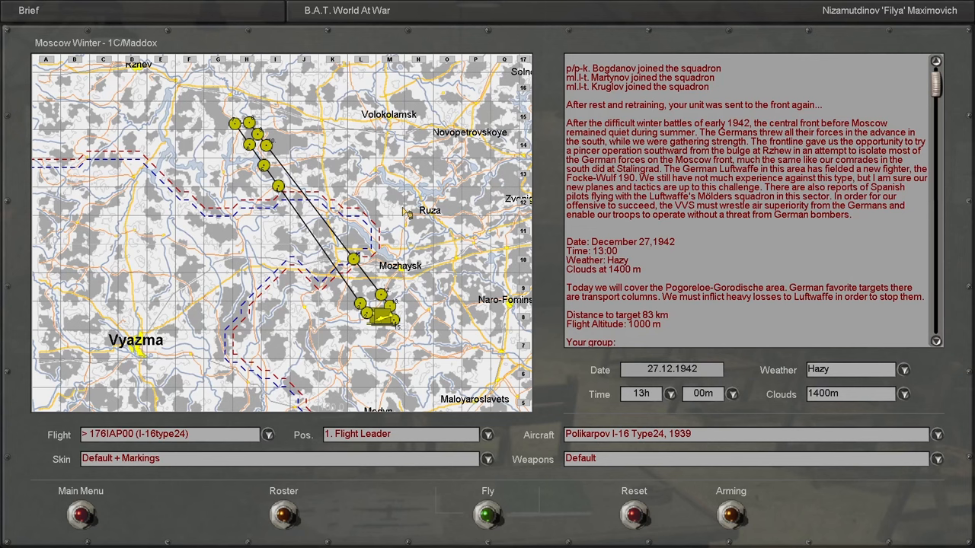
pyautogui.click(488, 510)
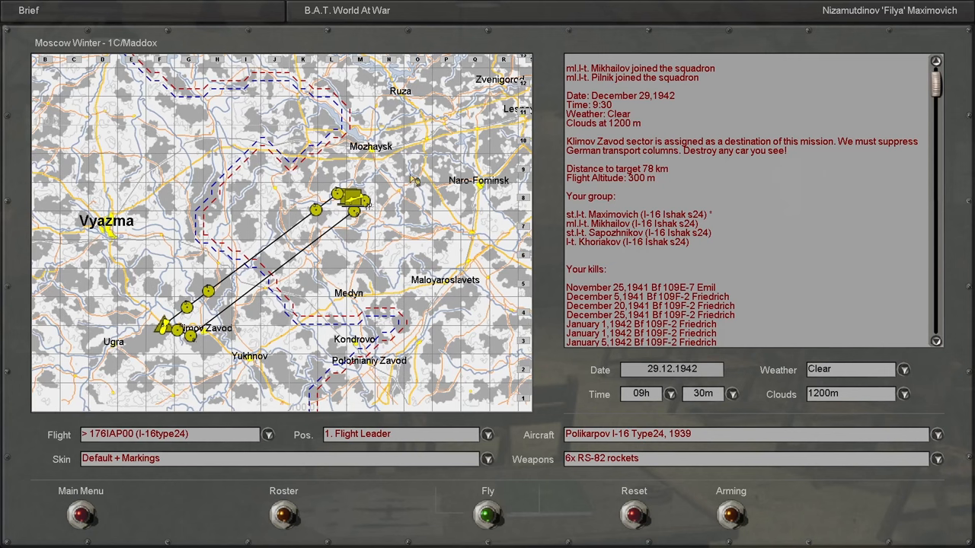
pyautogui.moveTo(379, 107)
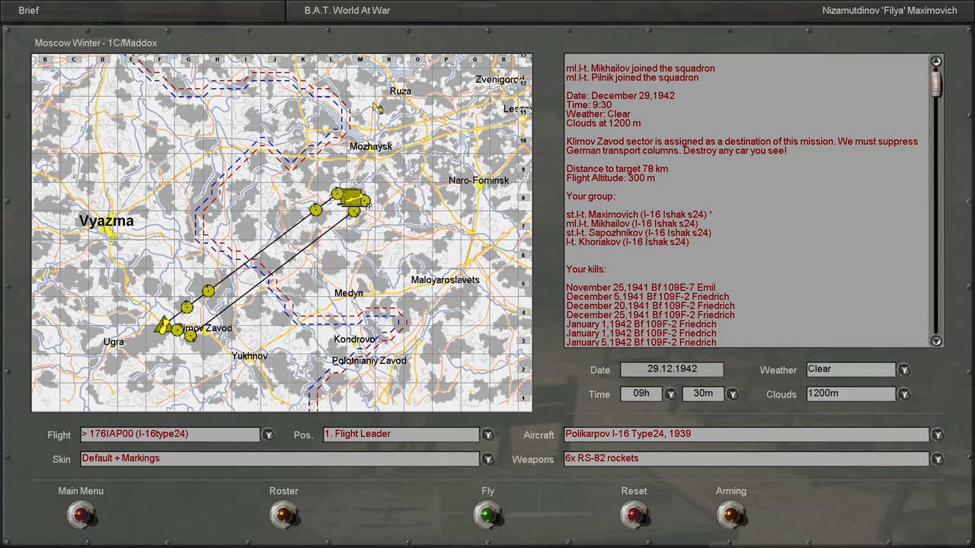